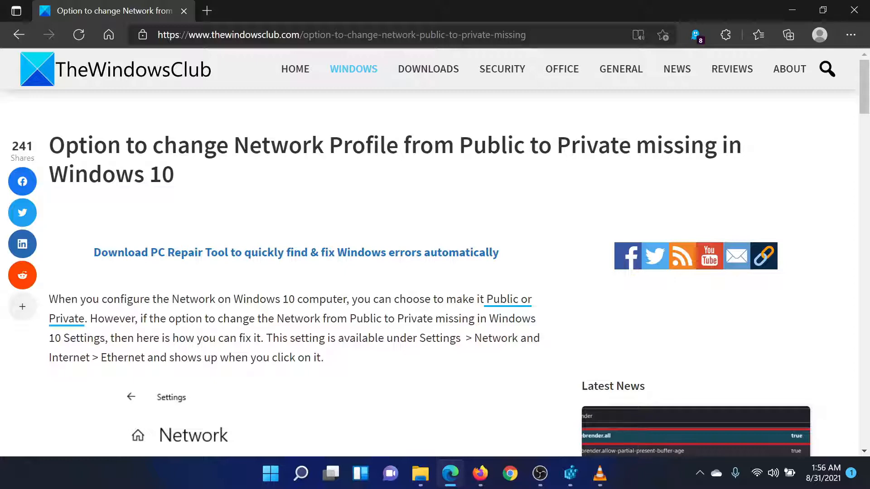
Step: Scroll the TheWindowsClub article down to the '2] Change Network Profile using Registry' section
scroll("down", 3)
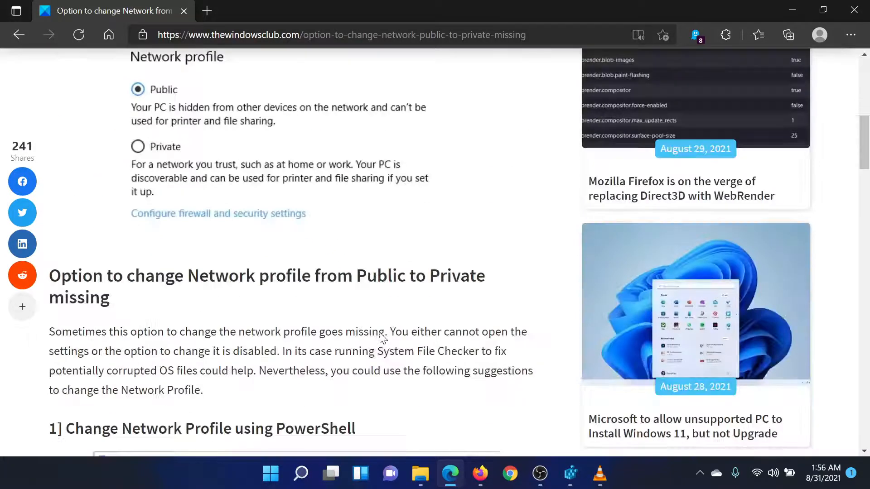
scroll("down", 3)
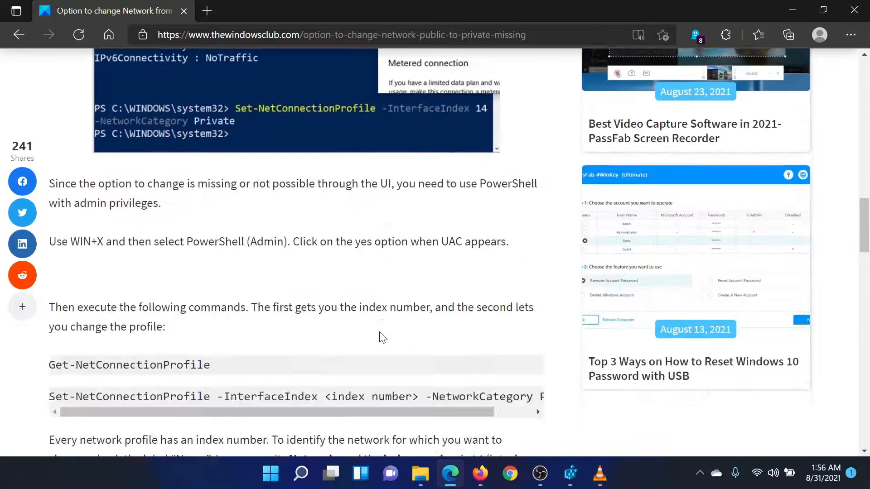
scroll("down", 3)
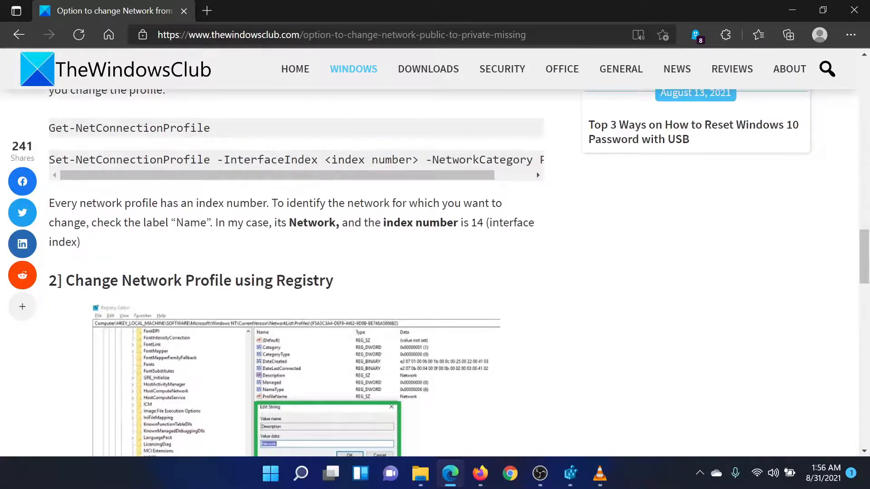
scroll("down", 3)
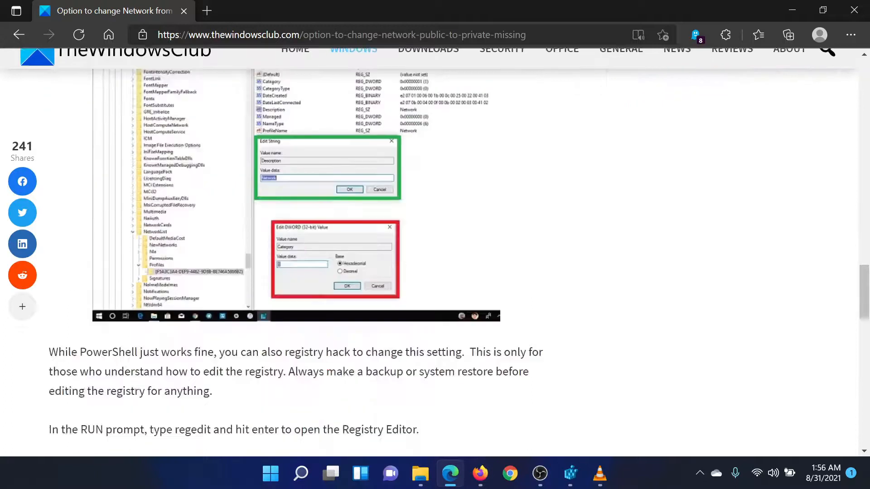
scroll("down", 3)
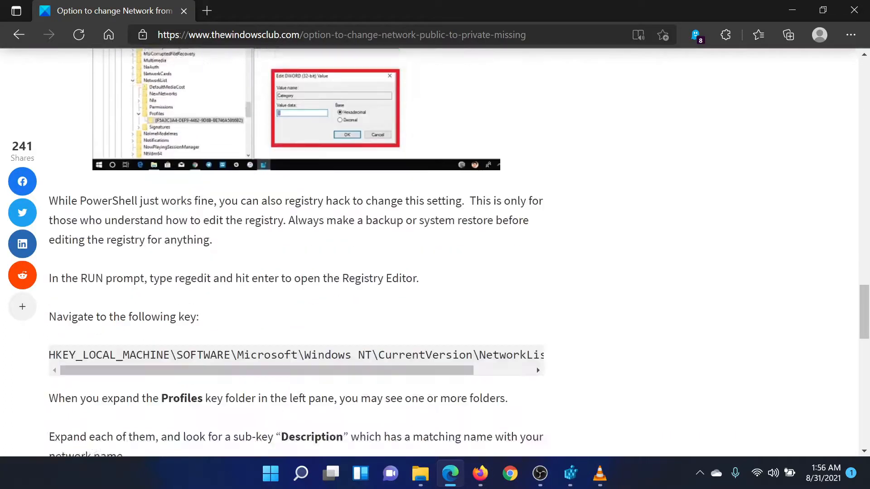
scroll("down", 3)
type("regedit")
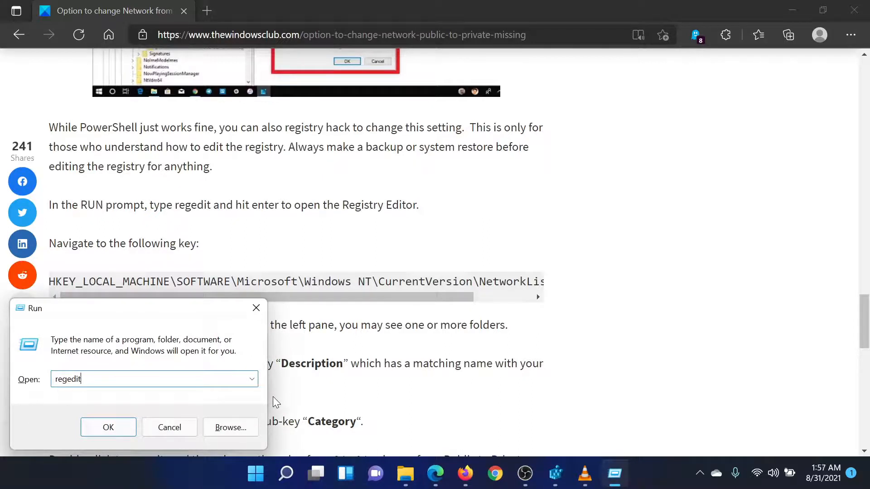
mouse_move(19, 380)
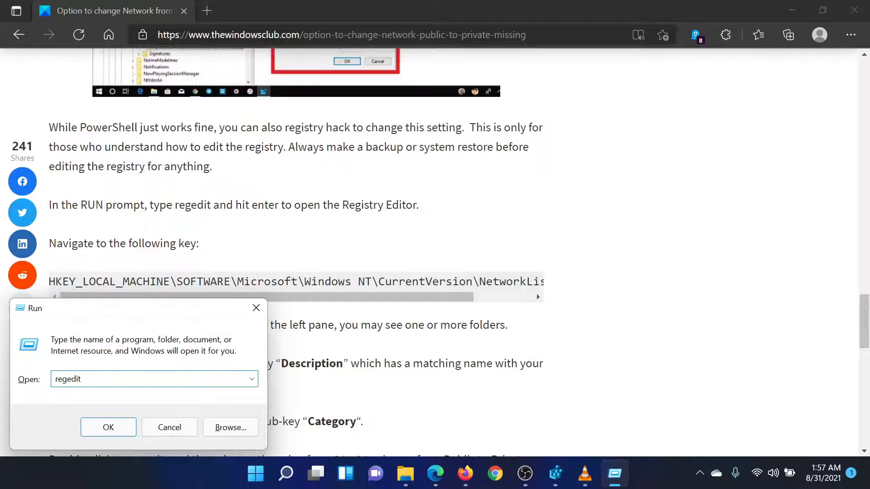
mouse_move(555, 474)
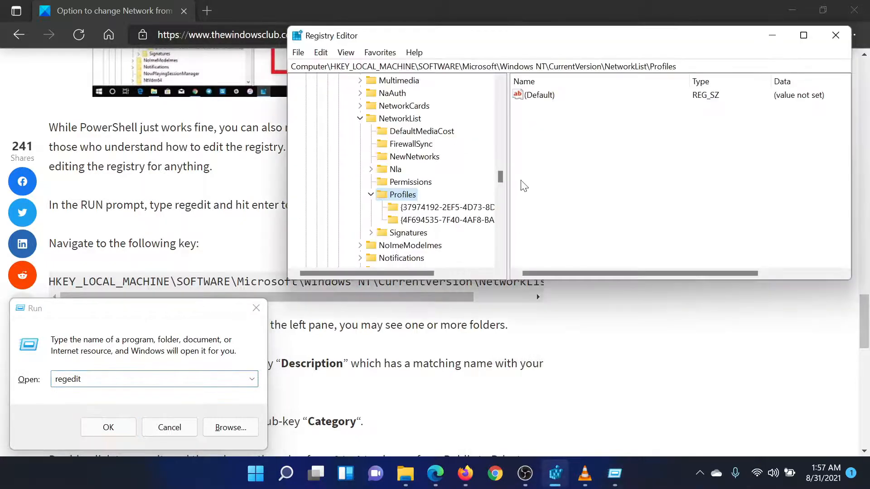
mouse_move(442, 150)
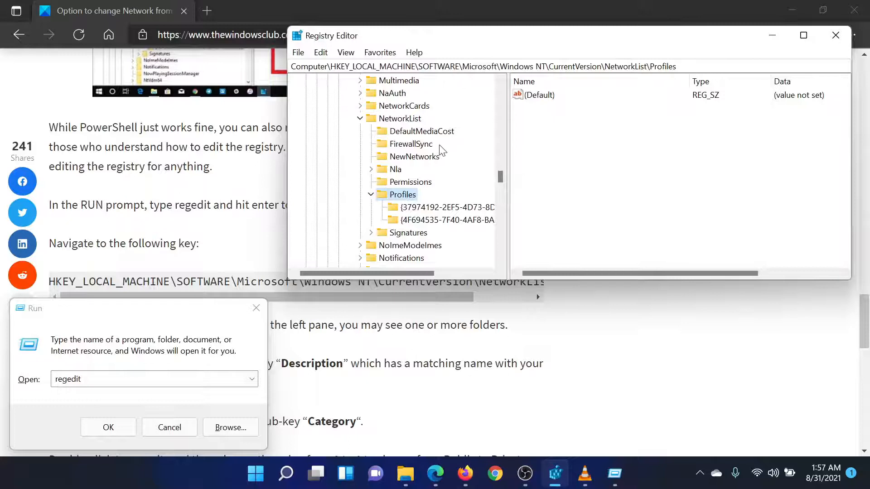
mouse_move(417, 143)
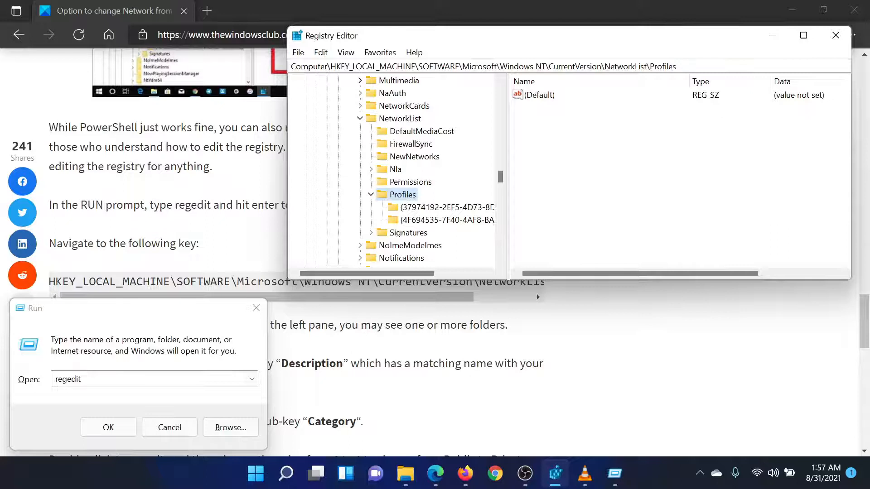
mouse_move(369, 83)
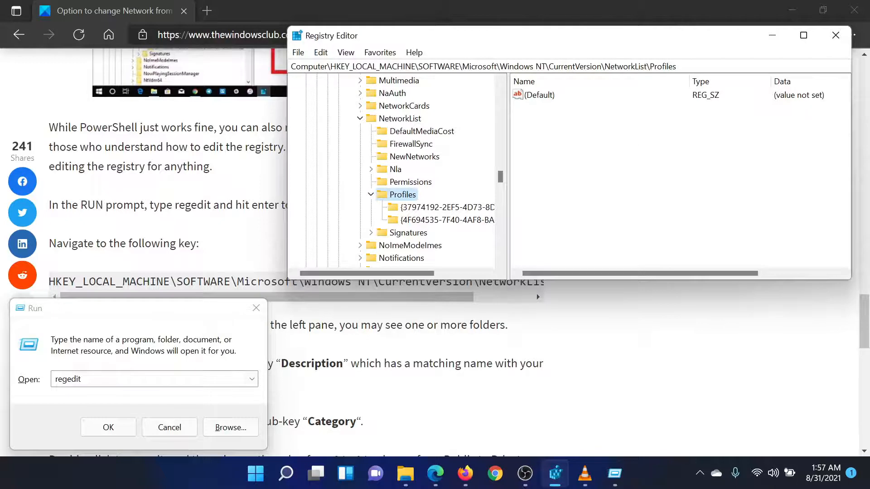
mouse_move(507, 148)
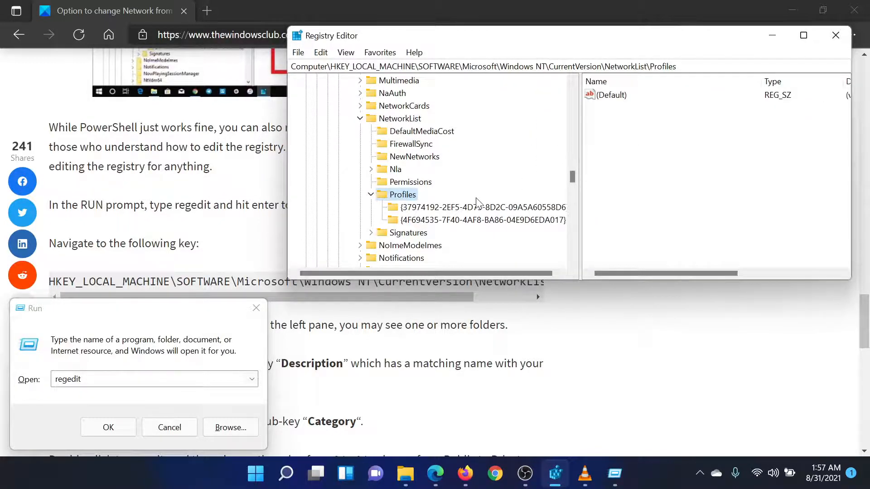
Step: Select the first GUID subkey under Profiles to view its Category, Description and ProfileName values
left_click(483, 206)
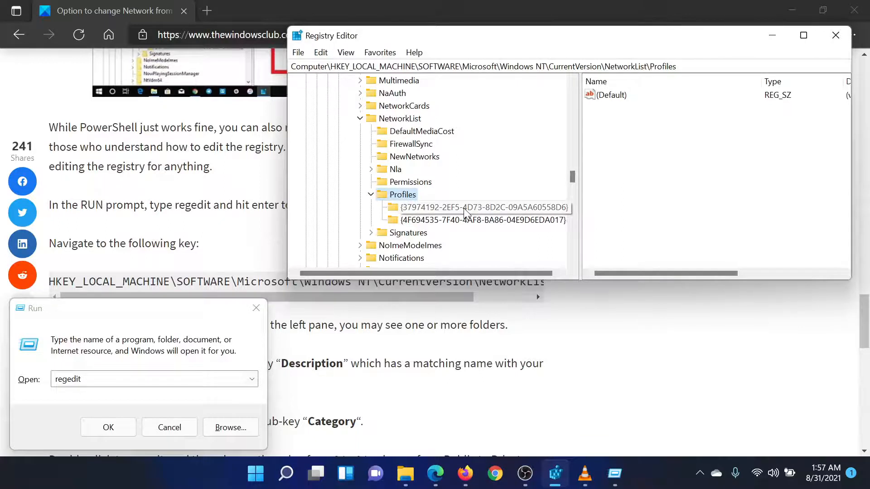
left_click(484, 207)
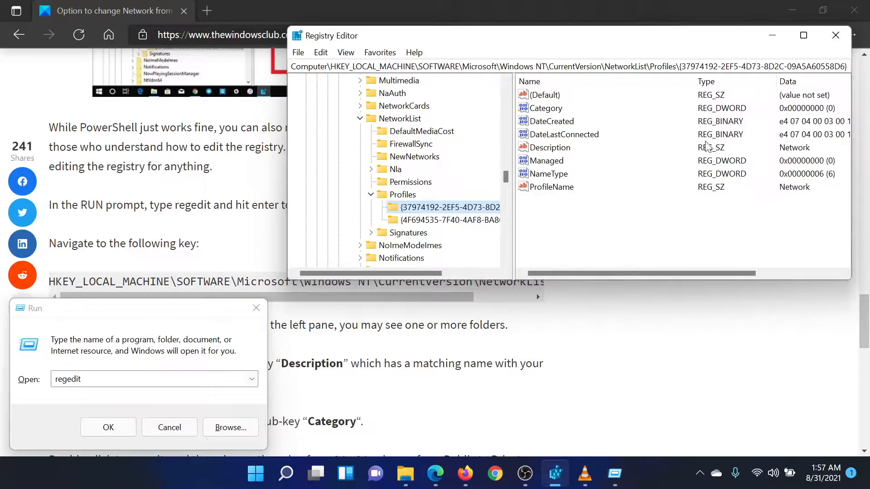
mouse_move(656, 156)
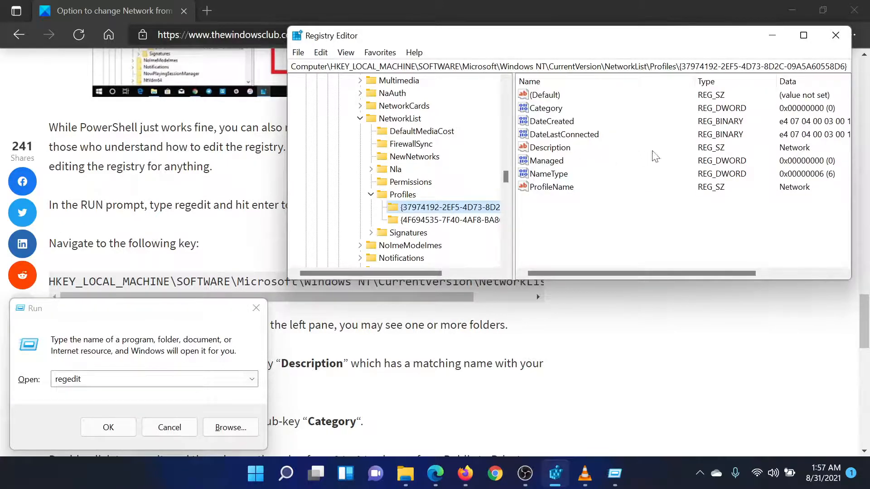
mouse_move(563, 191)
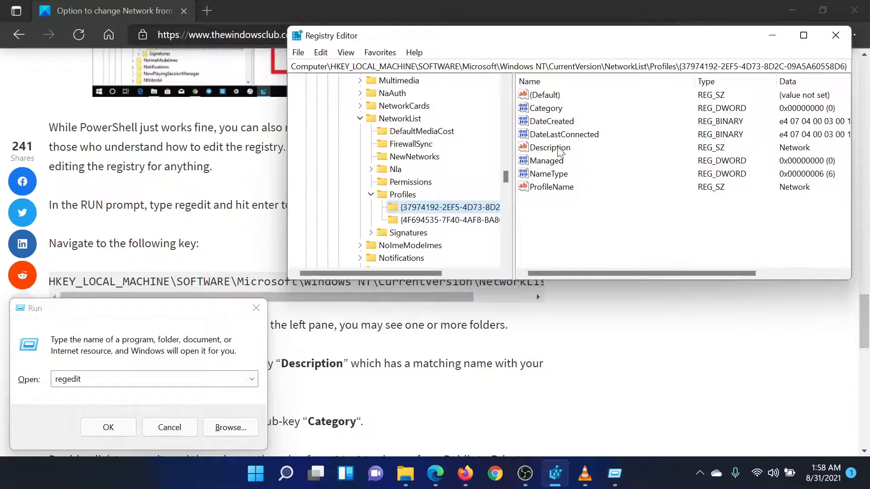
mouse_move(465, 221)
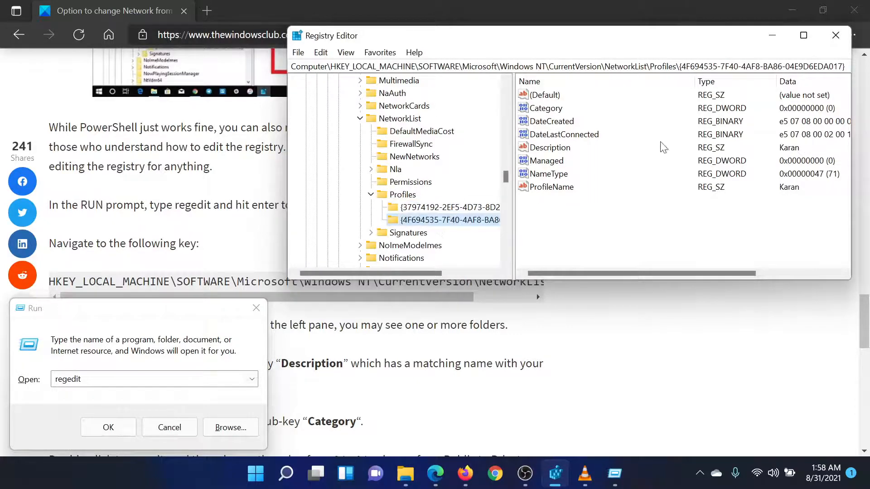
mouse_move(541, 157)
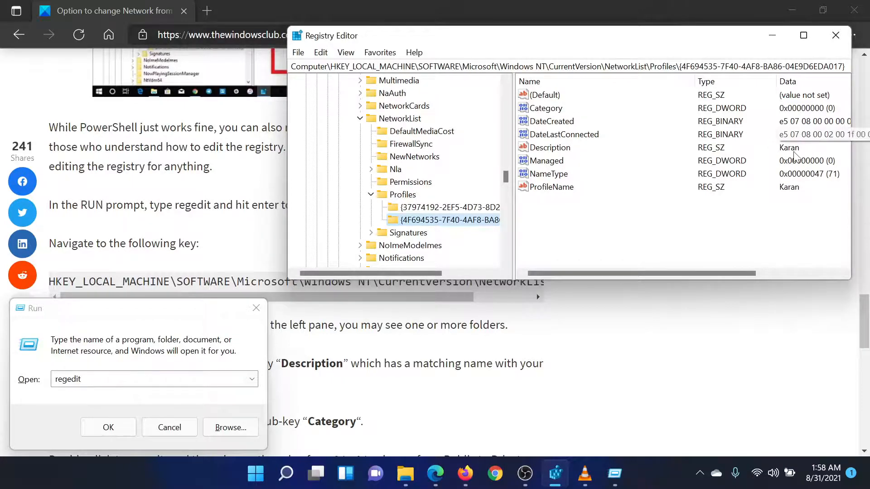
mouse_move(651, 174)
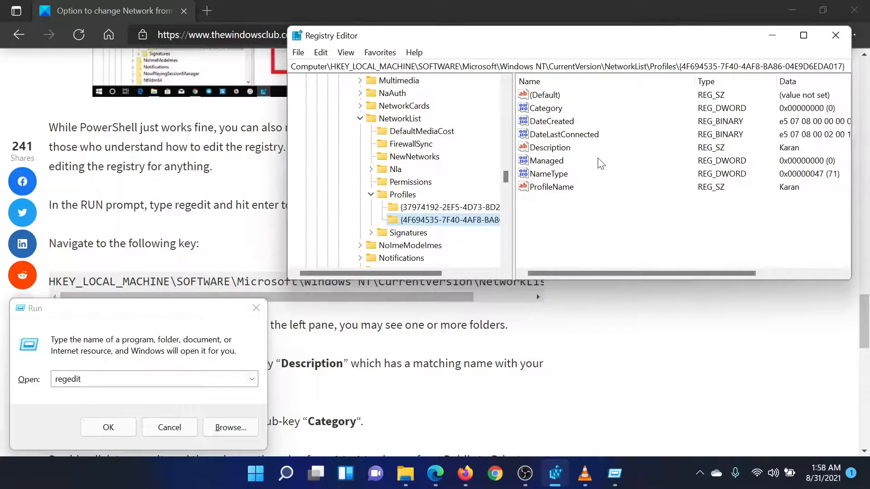
mouse_move(538, 114)
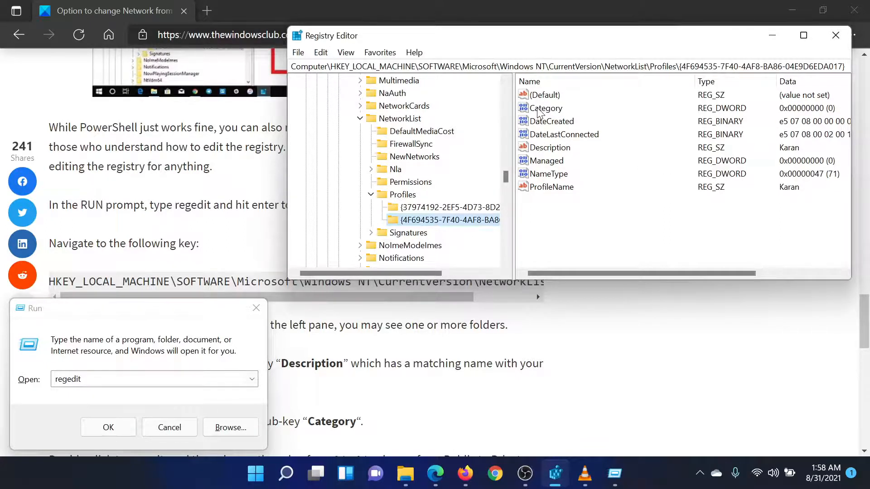
Step: Edit the second profile's Category DWORD and set its value data to 1
left_click(546, 108)
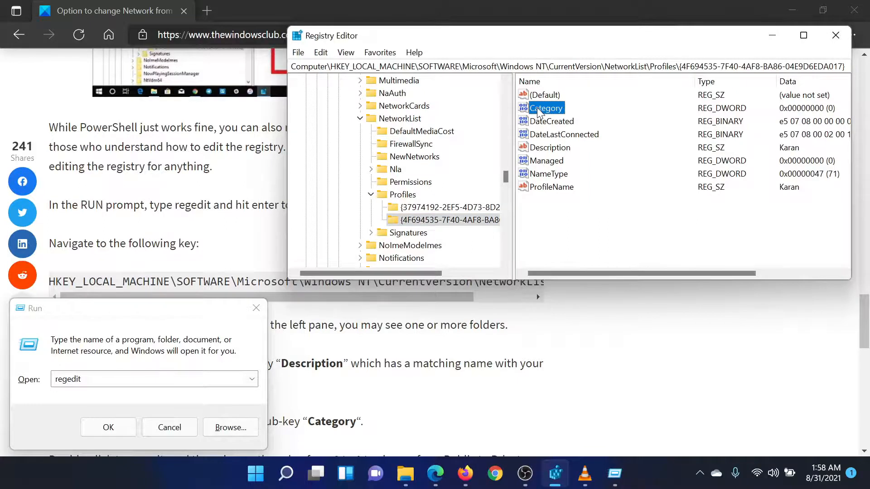
double_click(546, 108)
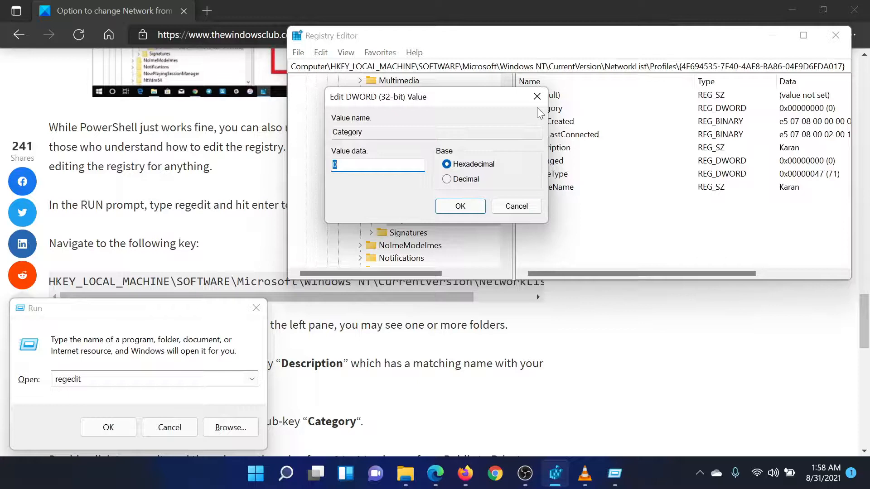
type("1")
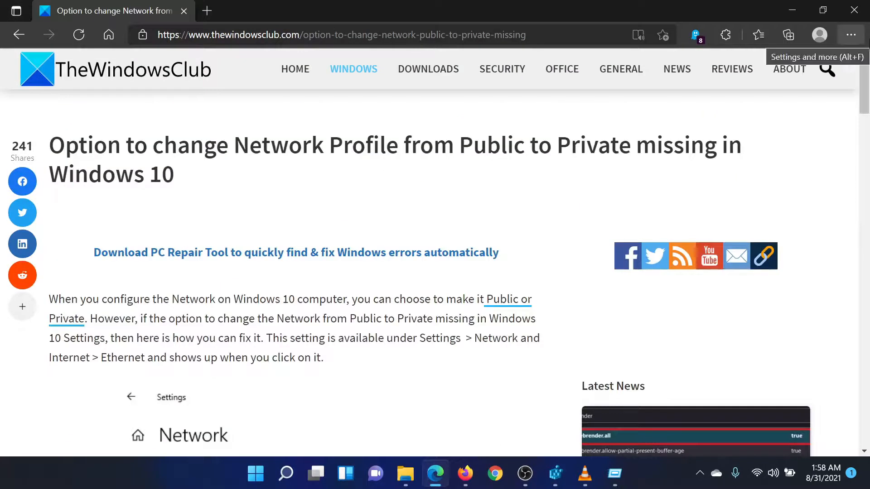
mouse_move(583, 27)
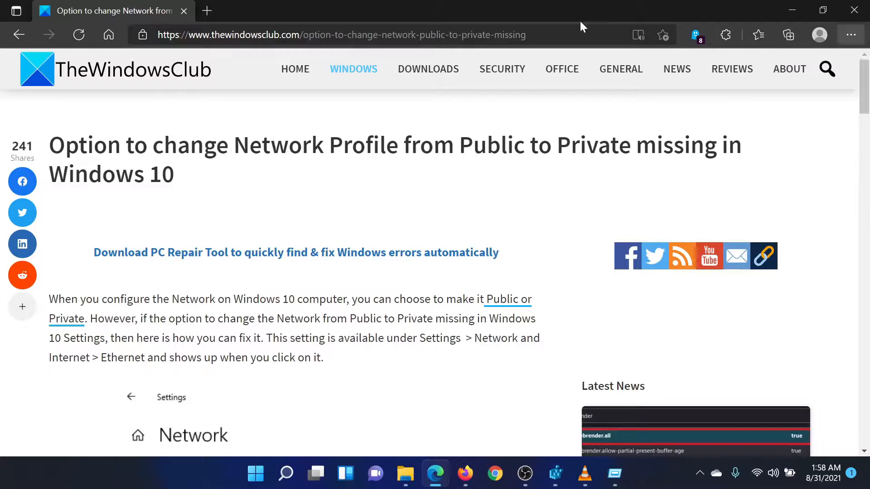